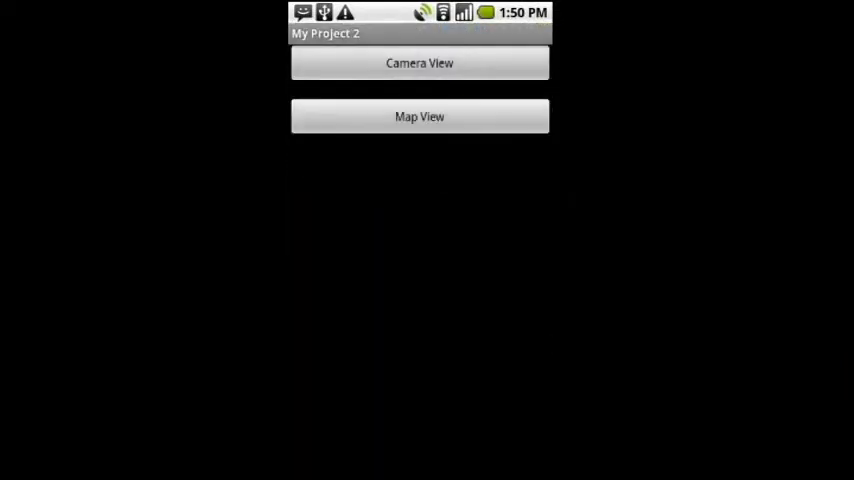
Step: Open the Map View from the main menu to show the street map
{"action": "left_click", "coordinate": [419, 116]}
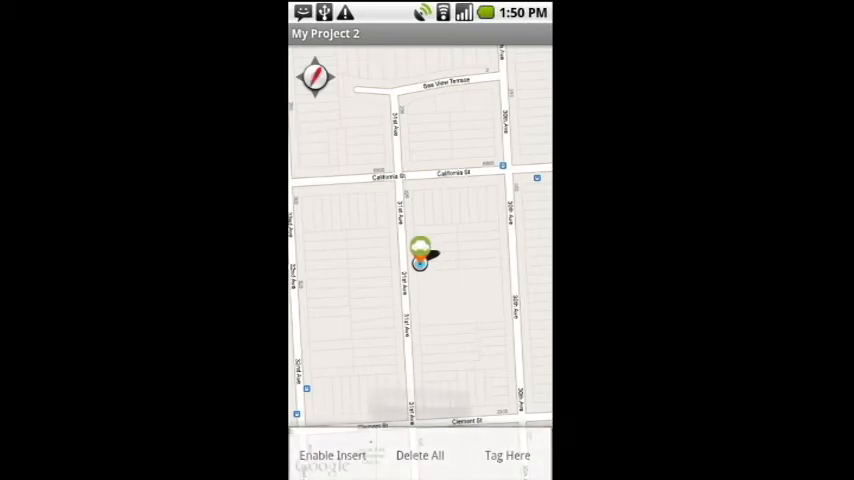
Step: Drop a parking tag at the current location with Tag Here
{"action": "left_click", "coordinate": [331, 455]}
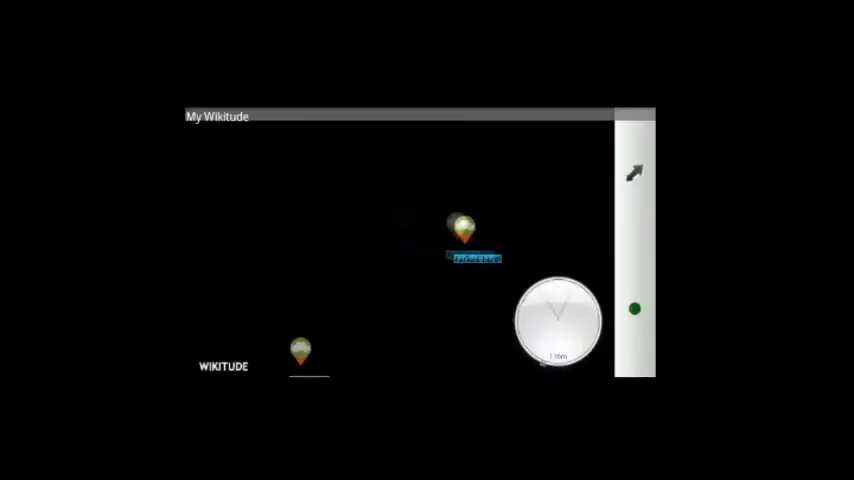
Step: View a parked-car marker's 'Parked here!' popup in the camera view, then close it
{"action": "left_click", "coordinate": [465, 225]}
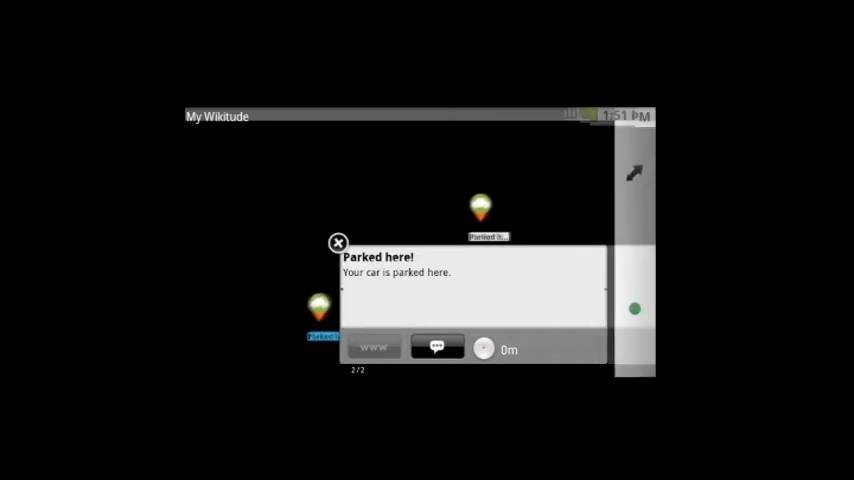
{"action": "left_click", "coordinate": [333, 243]}
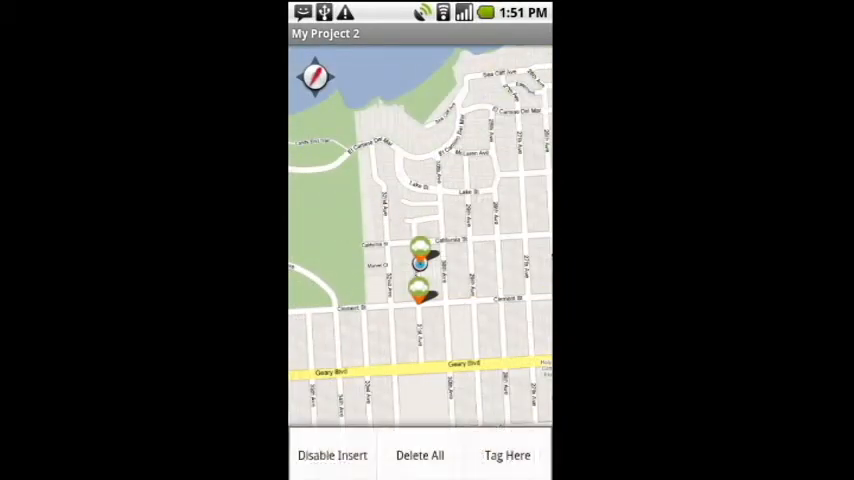
Step: Delete all parking tags from the map with Delete All
{"action": "left_click", "coordinate": [422, 455]}
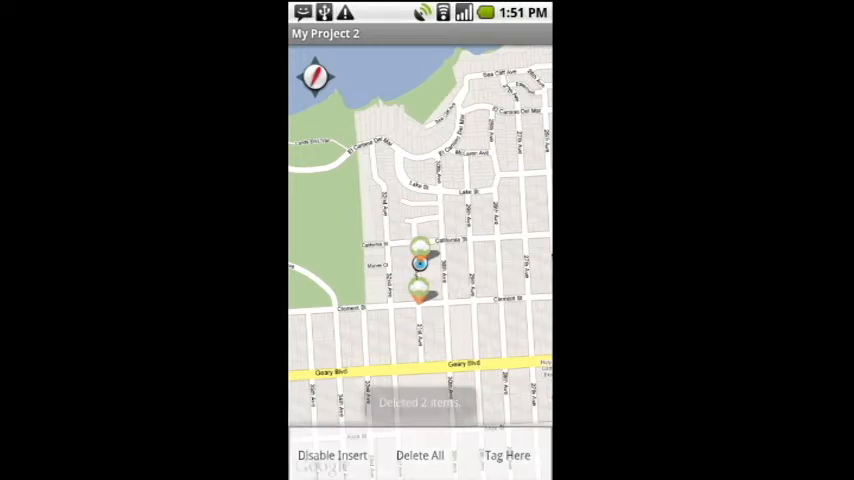